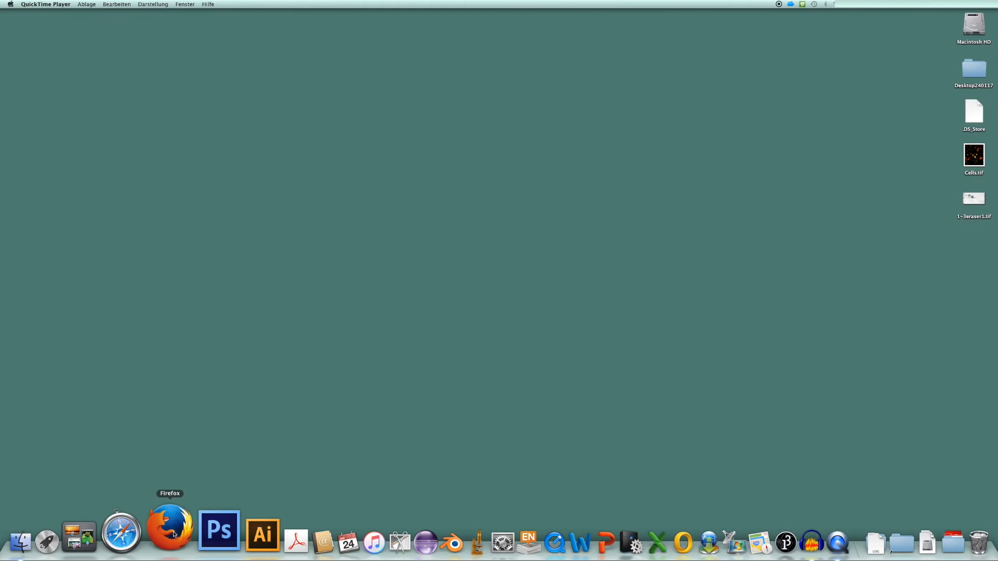
# Launch Firefox and go to github.com/ZMBH-Imaging-Facility/InspectJ
pyautogui.click(168, 531)
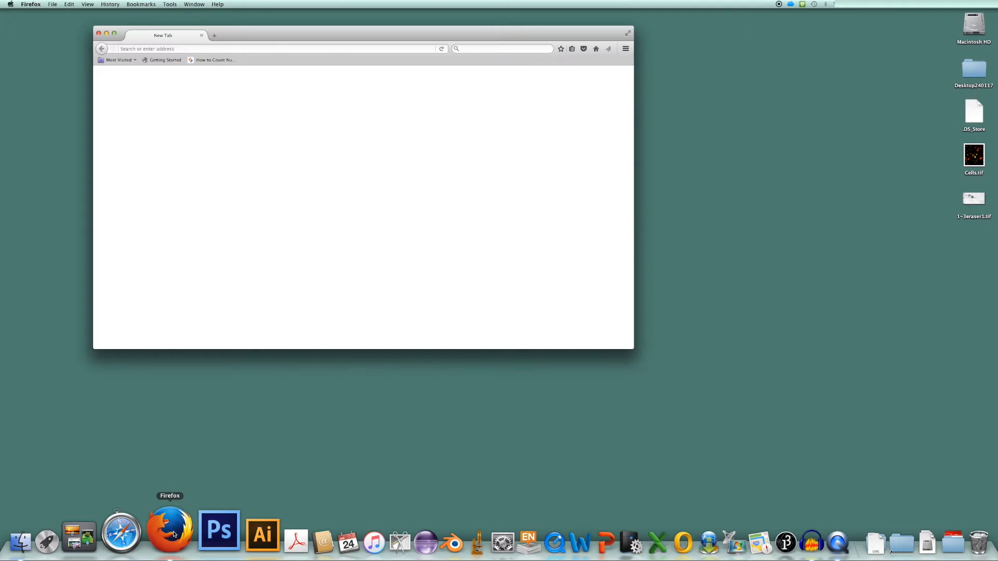
pyautogui.write('www.zmbh.uni-heidelberg.de')
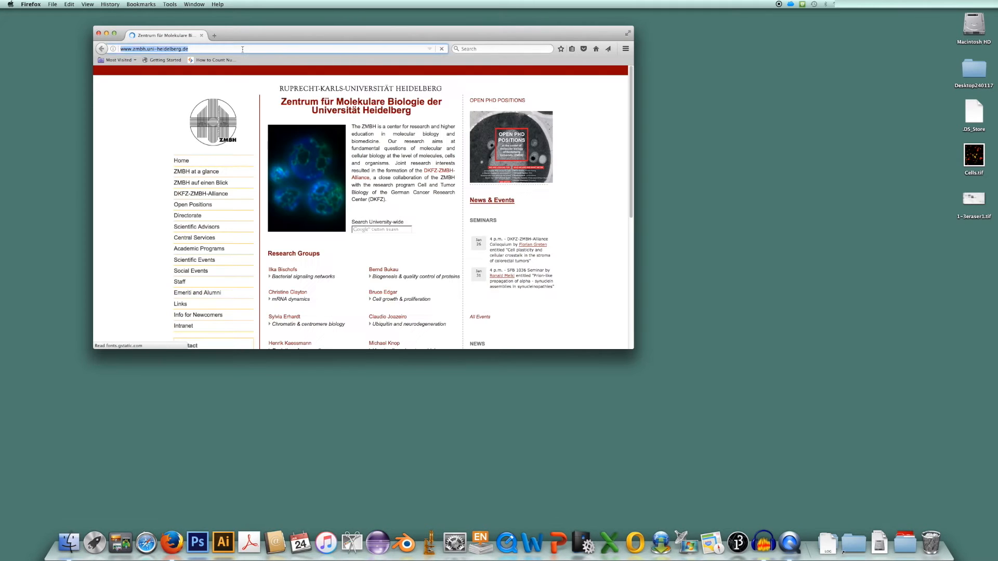
pyautogui.write('http://github.com/ZMBH-Imaging-Facility/InspectJ')
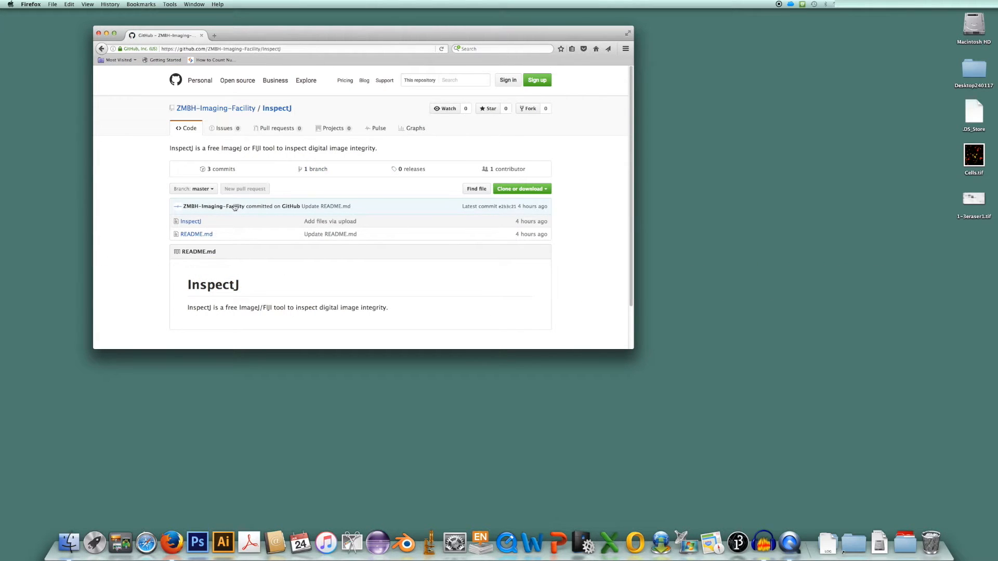
pyautogui.moveTo(190, 220)
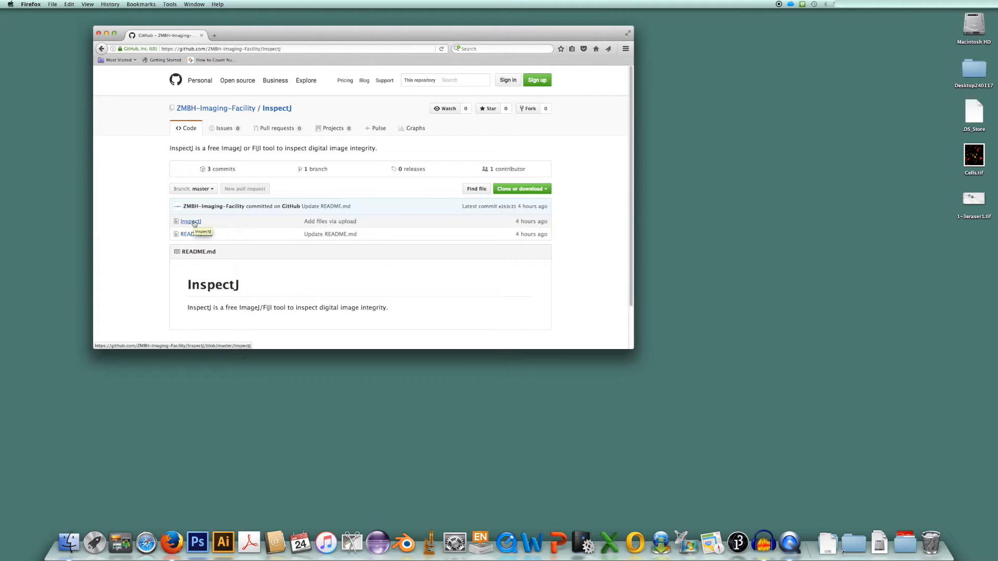
pyautogui.click(190, 220)
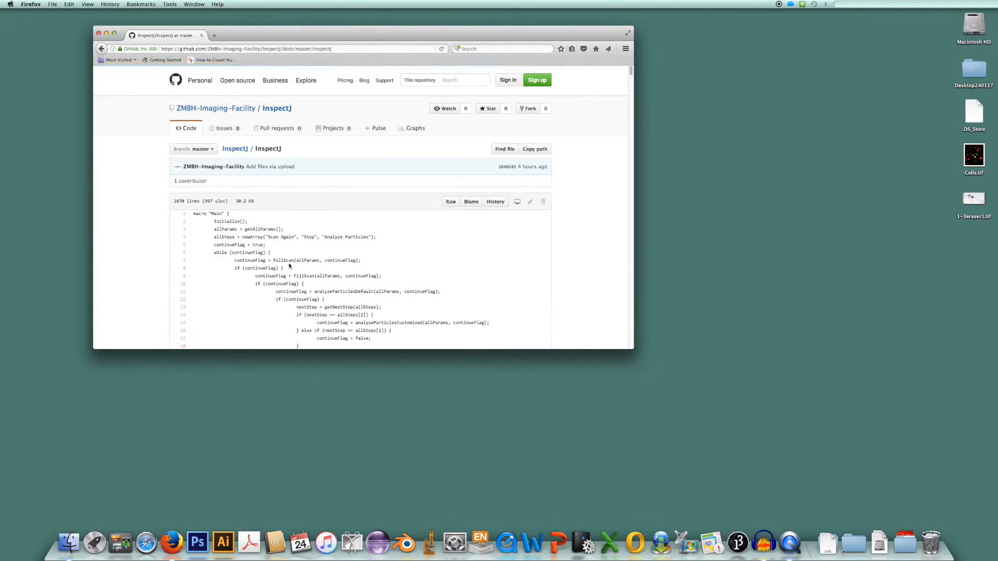
pyautogui.scroll(-3)
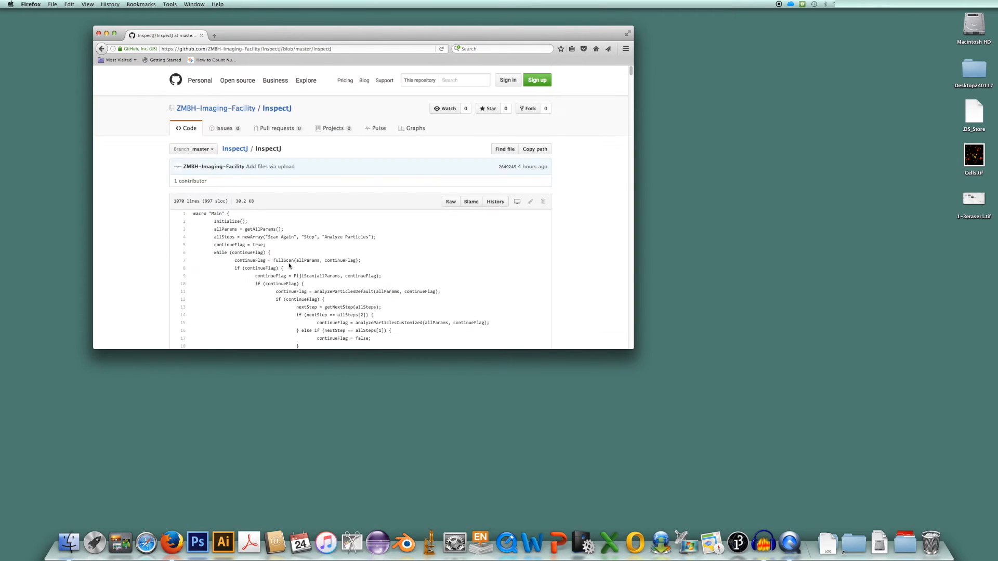
pyautogui.click(102, 48)
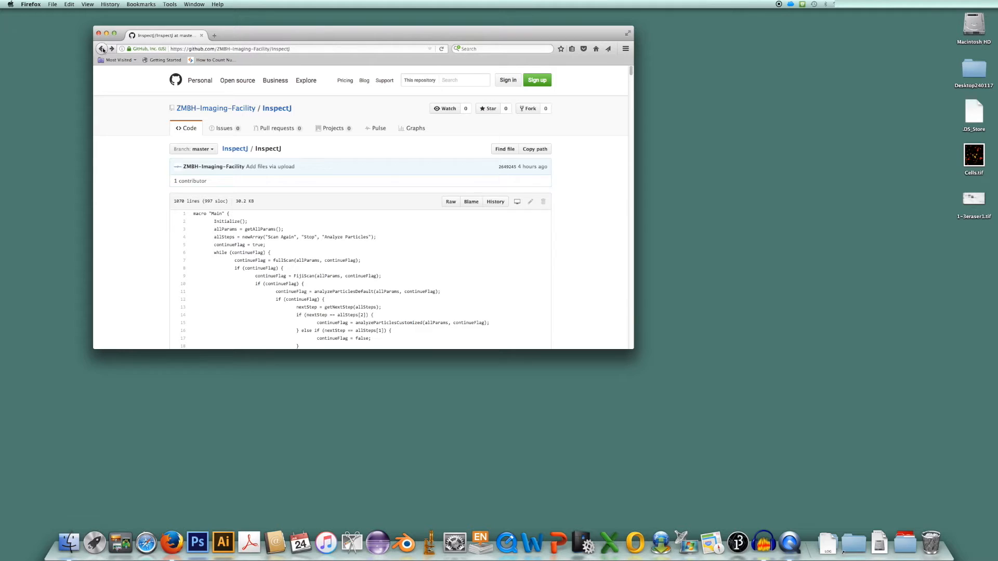
pyautogui.click(102, 48)
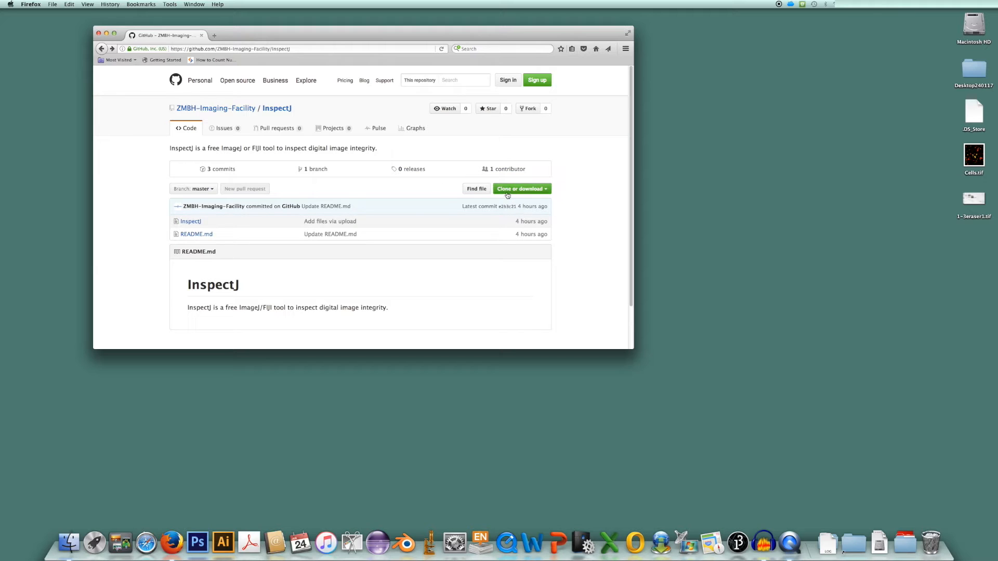
pyautogui.moveTo(549, 194)
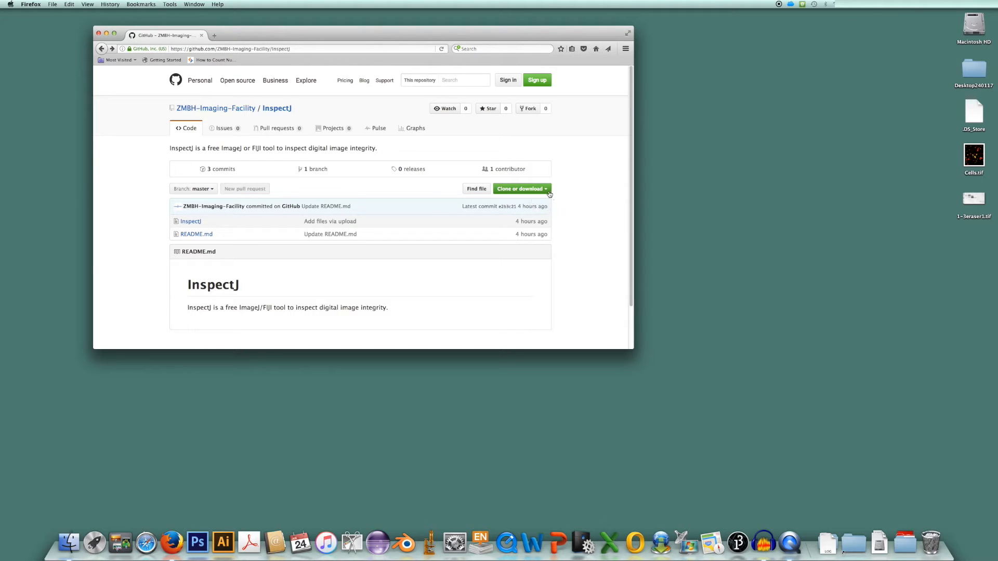
# Download the repository as a ZIP archive via 'Clone or download' and save the file
pyautogui.click(520, 188)
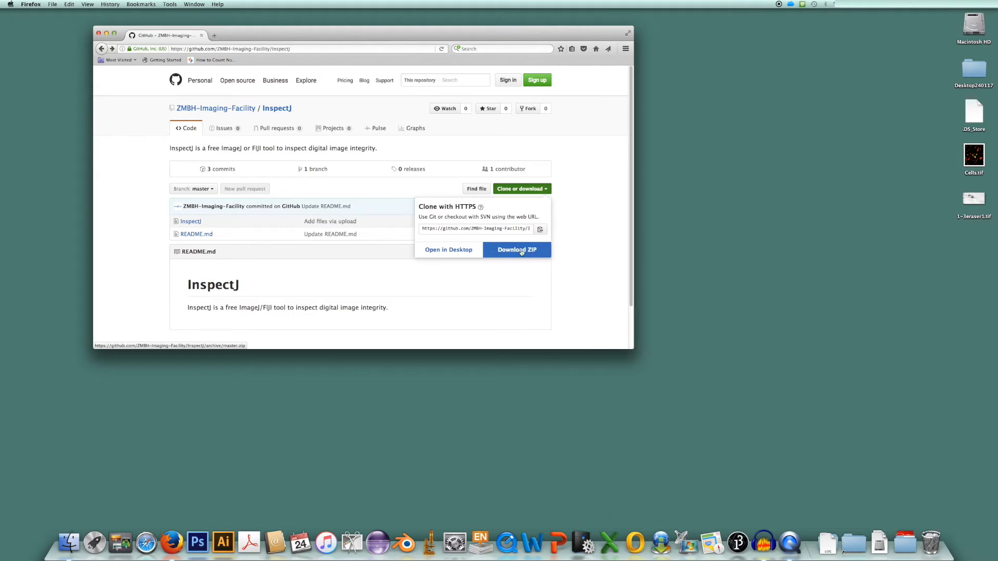
pyautogui.moveTo(515, 250)
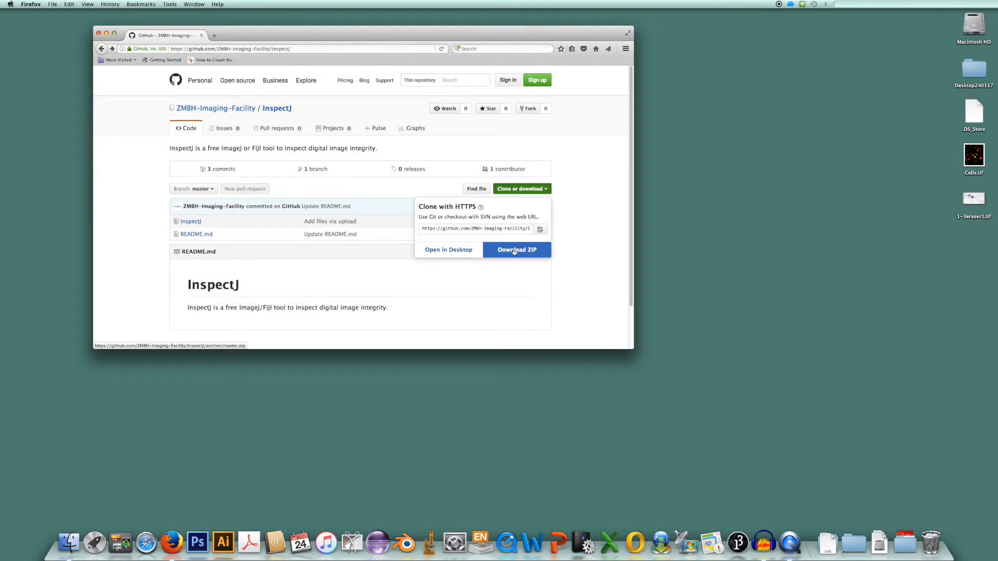
pyautogui.click(517, 249)
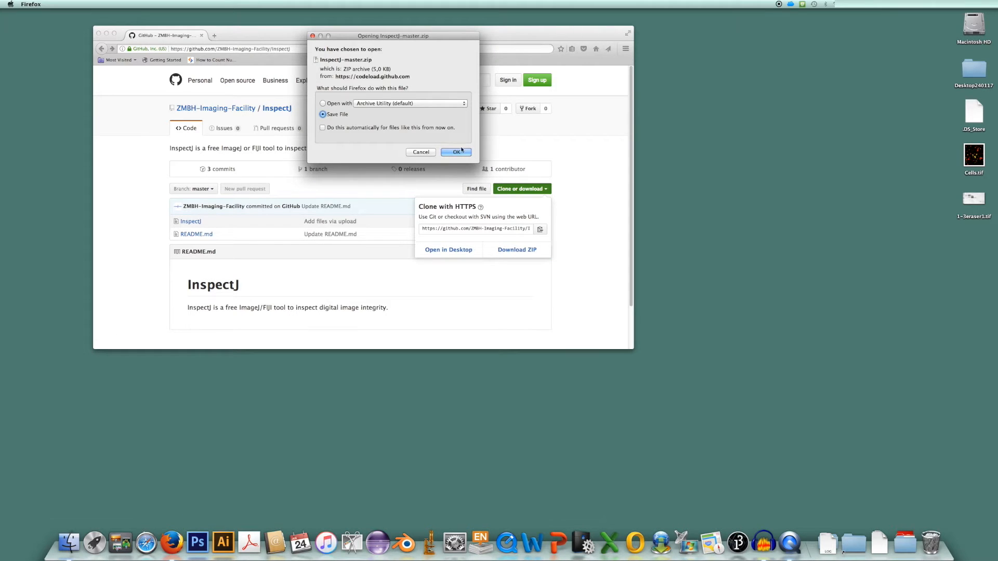
pyautogui.click(456, 152)
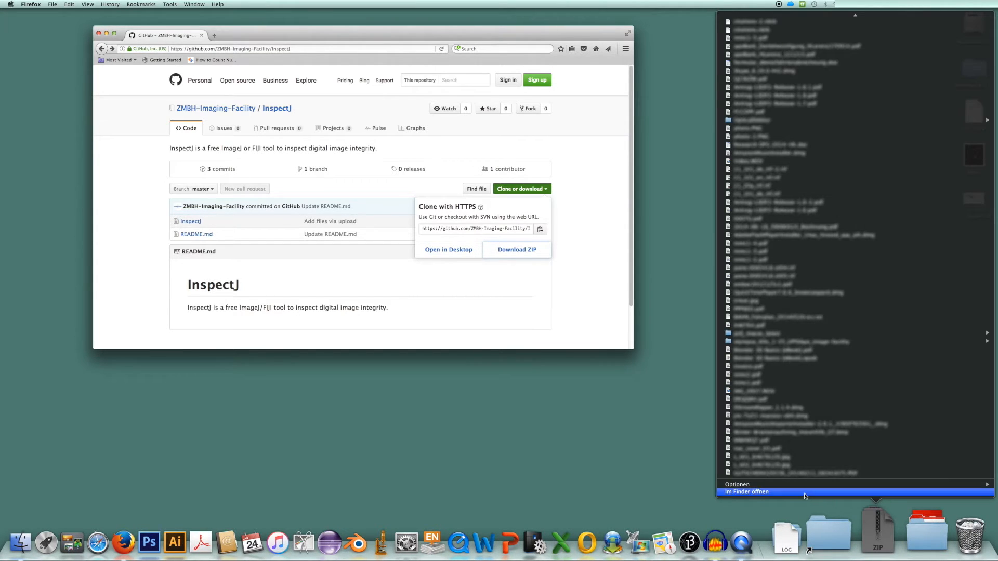
# Show Downloads in Finder and unzip InspectJ-master.zip into its folder
pyautogui.click(746, 491)
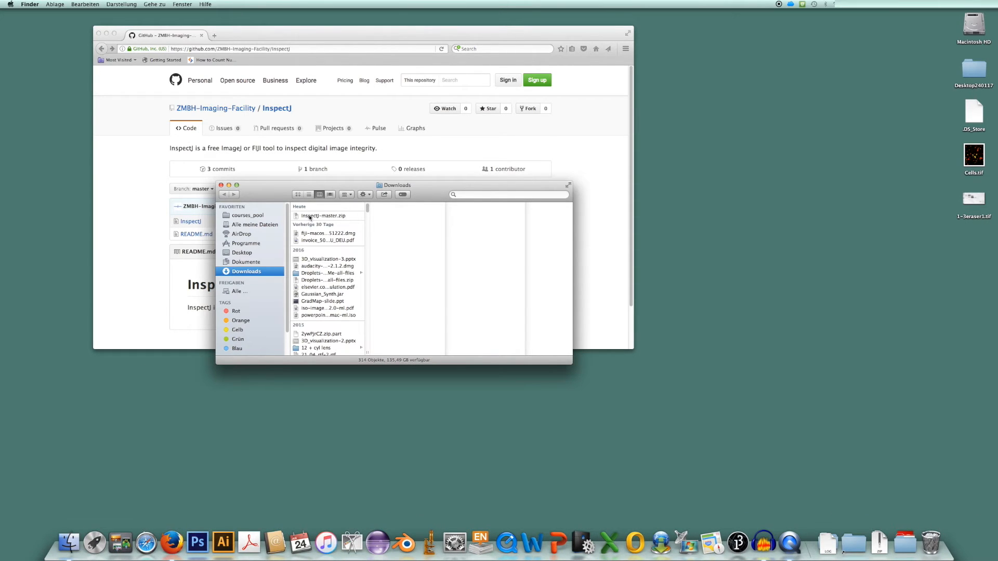
pyautogui.doubleClick(323, 217)
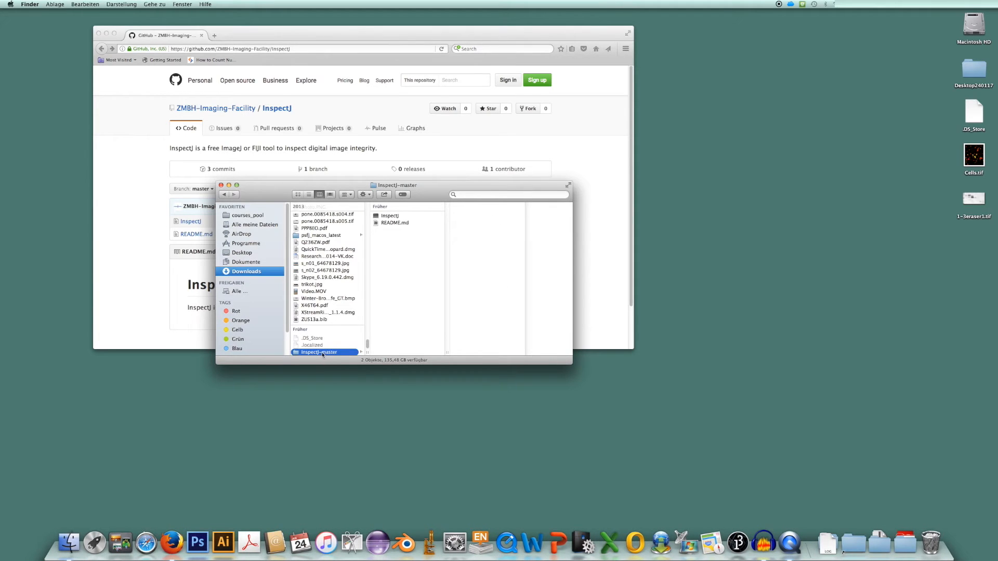
pyautogui.moveTo(386, 212)
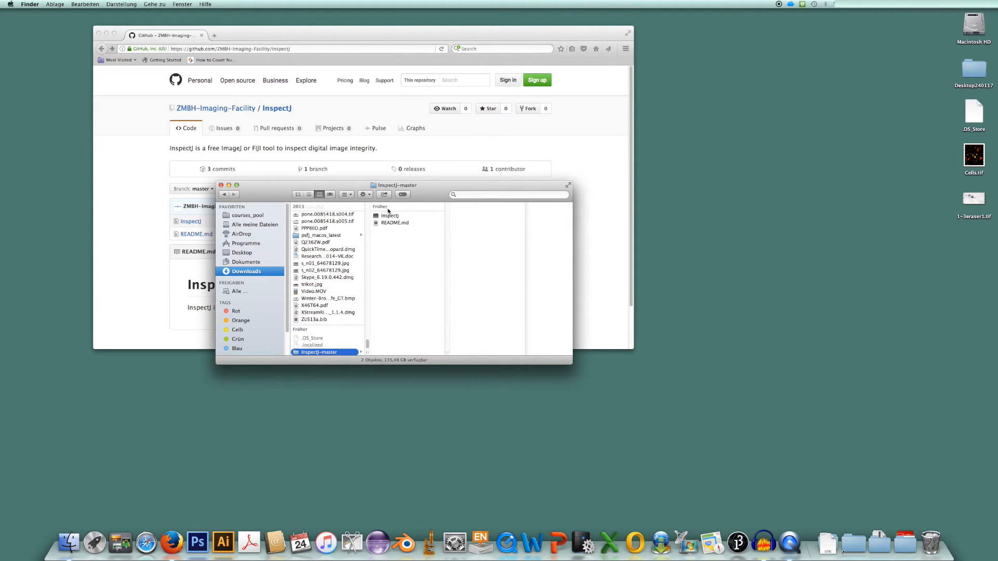
pyautogui.moveTo(387, 215)
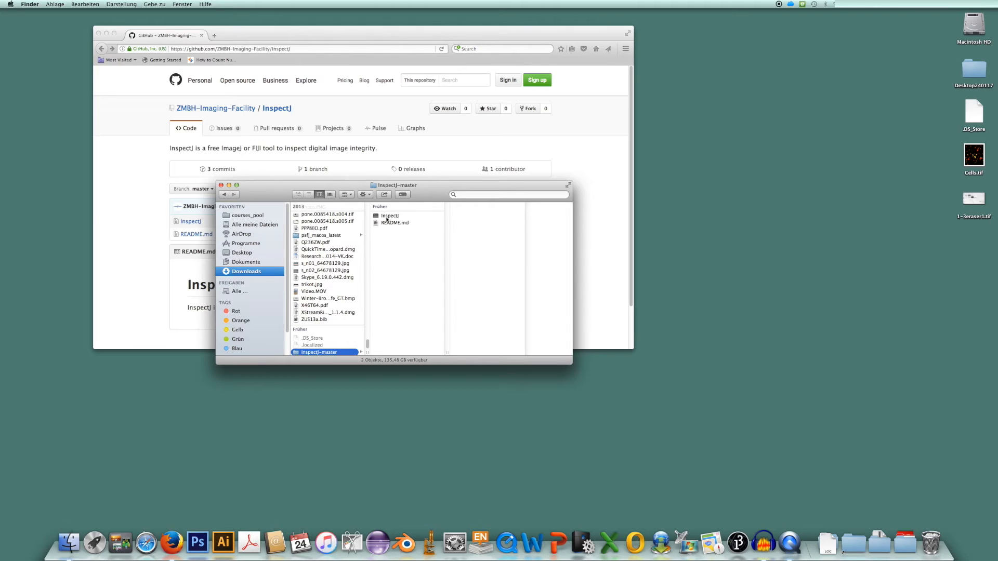
pyautogui.moveTo(384, 219)
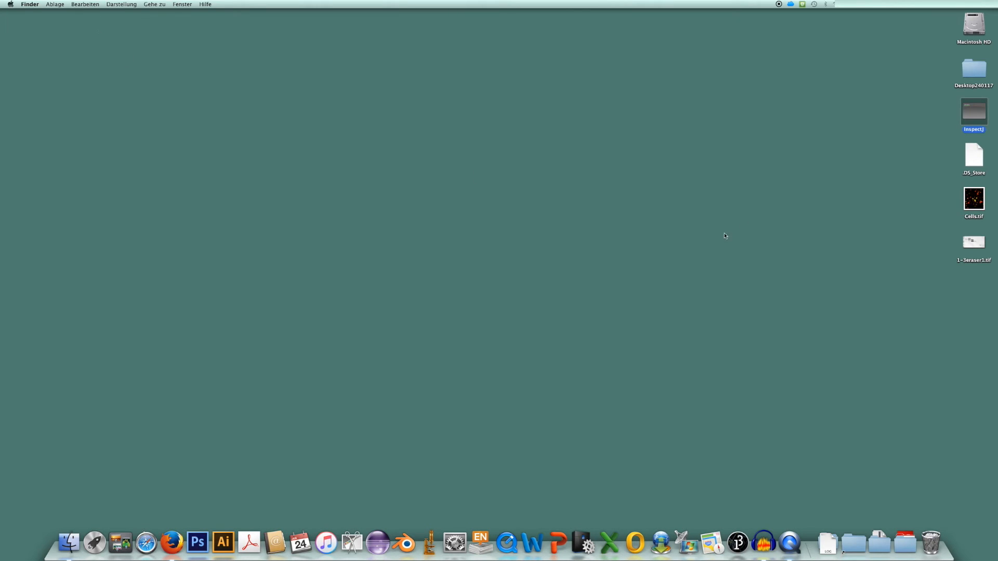
pyautogui.moveTo(534, 367)
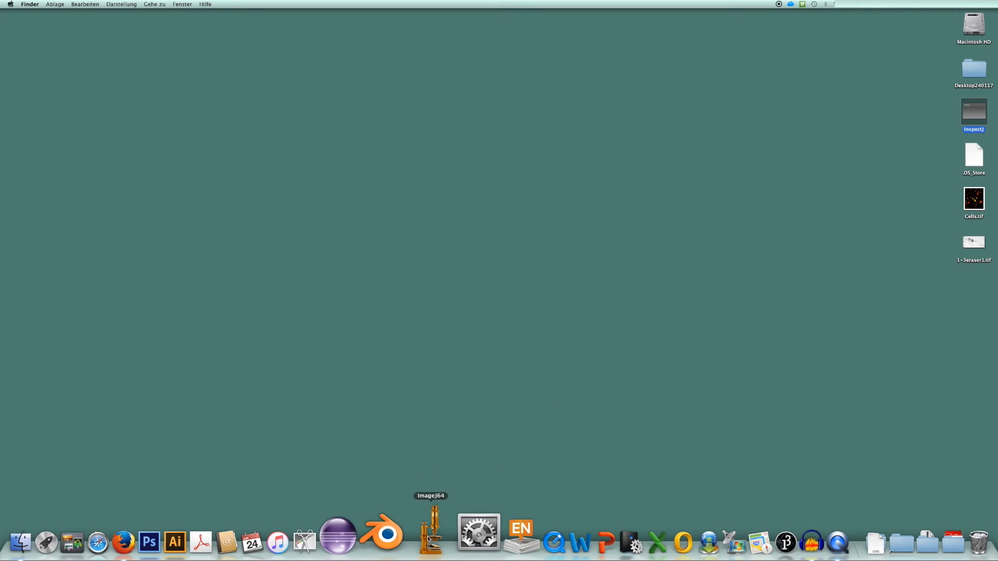
# Start ImageJ64 from the Dock and load 1-3eraser1.tif from the Desktop
pyautogui.click(431, 534)
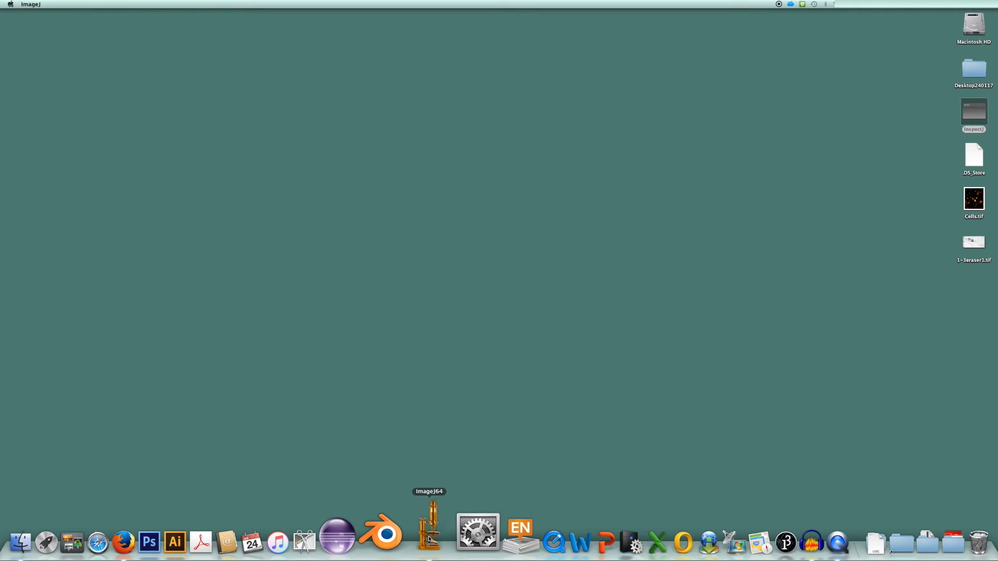
pyautogui.click(429, 529)
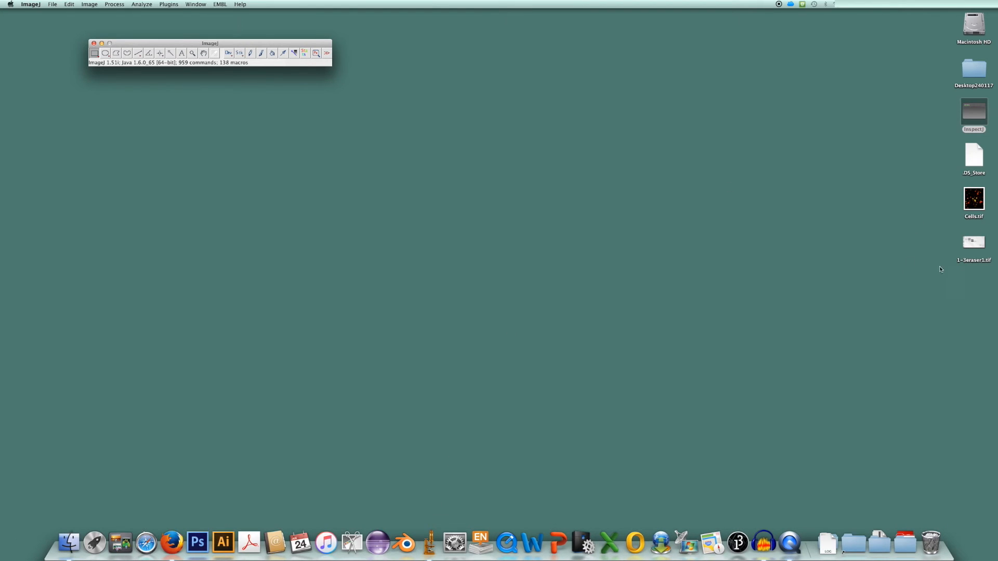
pyautogui.doubleClick(973, 243)
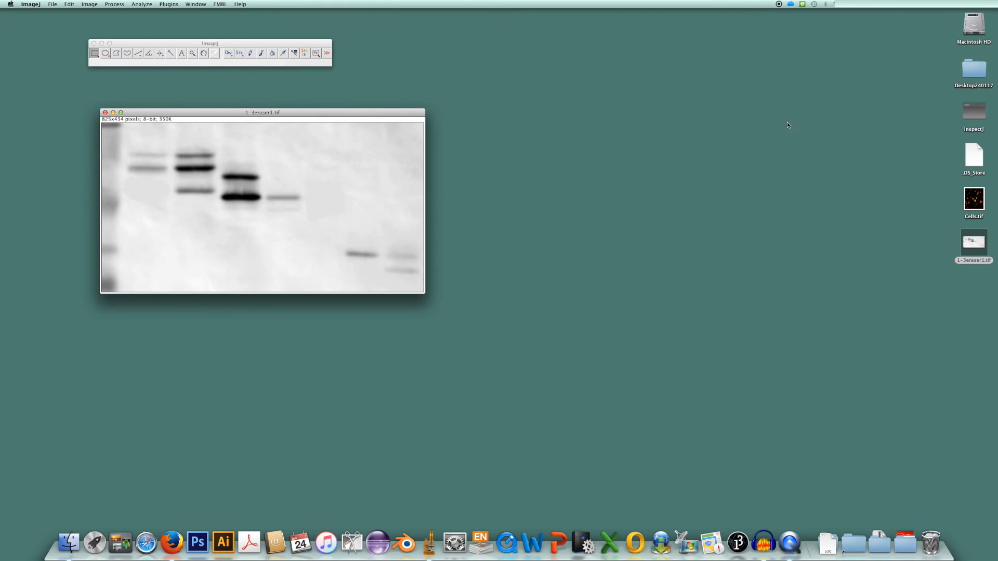
# Run the InspectJ macro with background set to 'bright', scanning the blot and logging pixel ranges
pyautogui.click(973, 109)
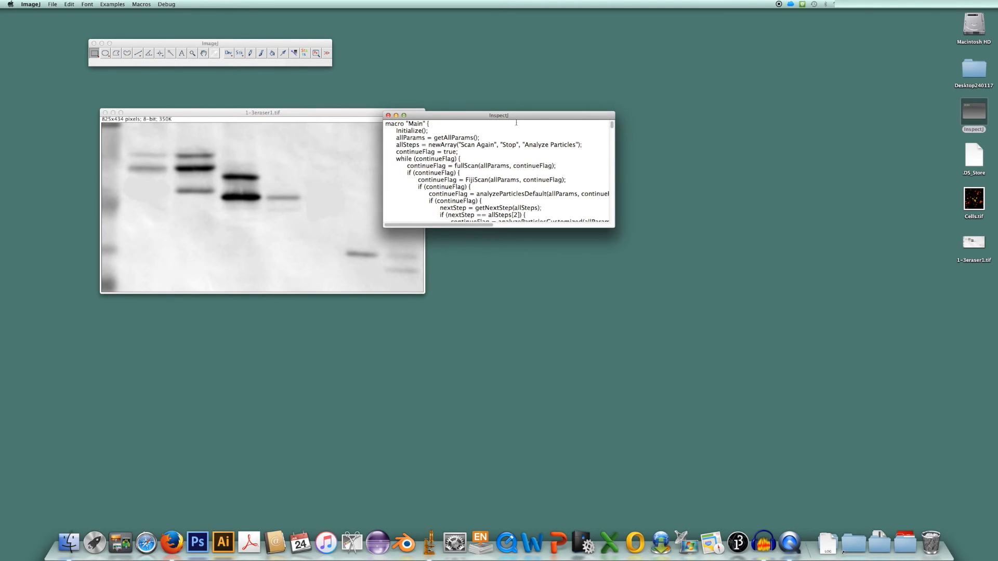
pyautogui.click(140, 4)
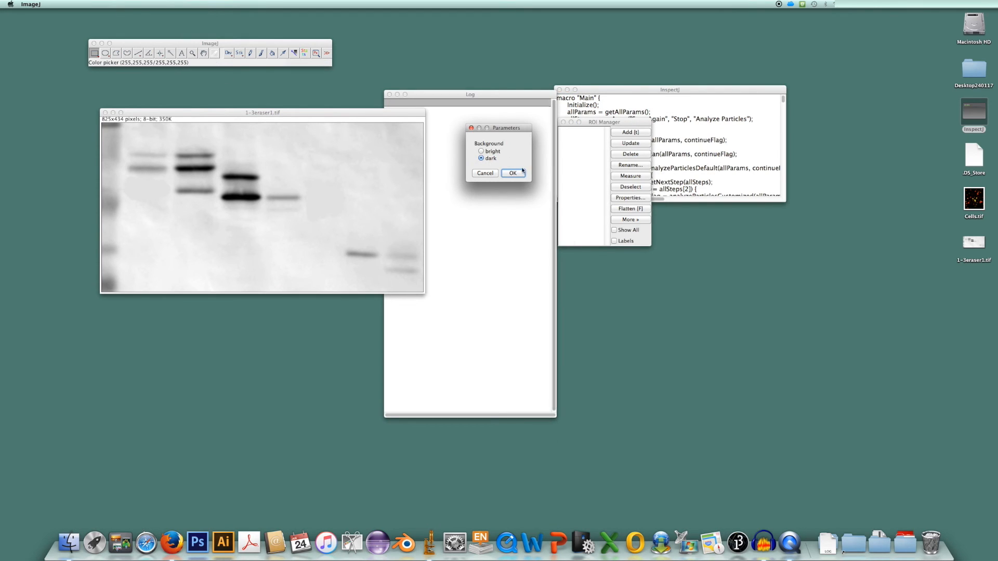
pyautogui.click(482, 150)
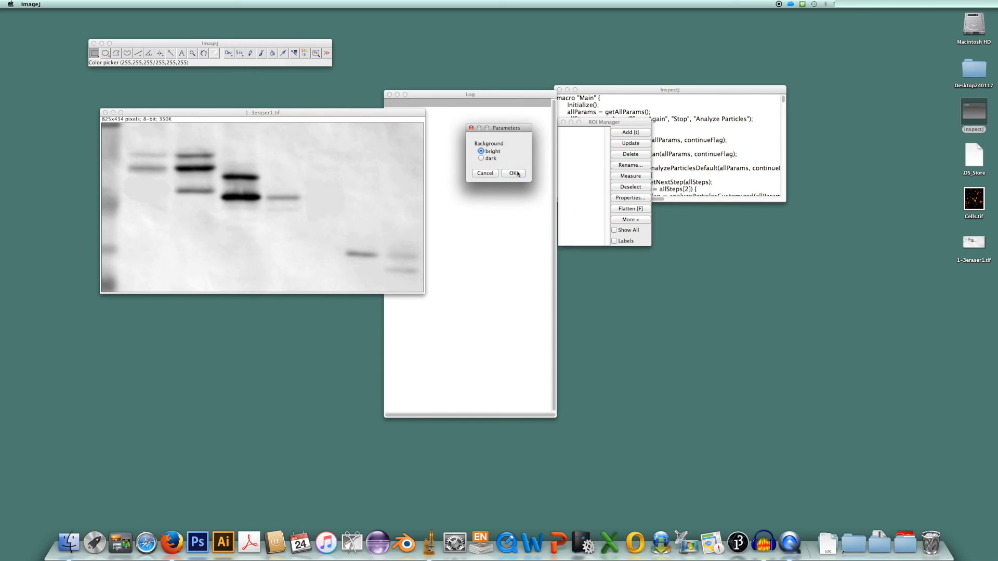
pyautogui.click(513, 174)
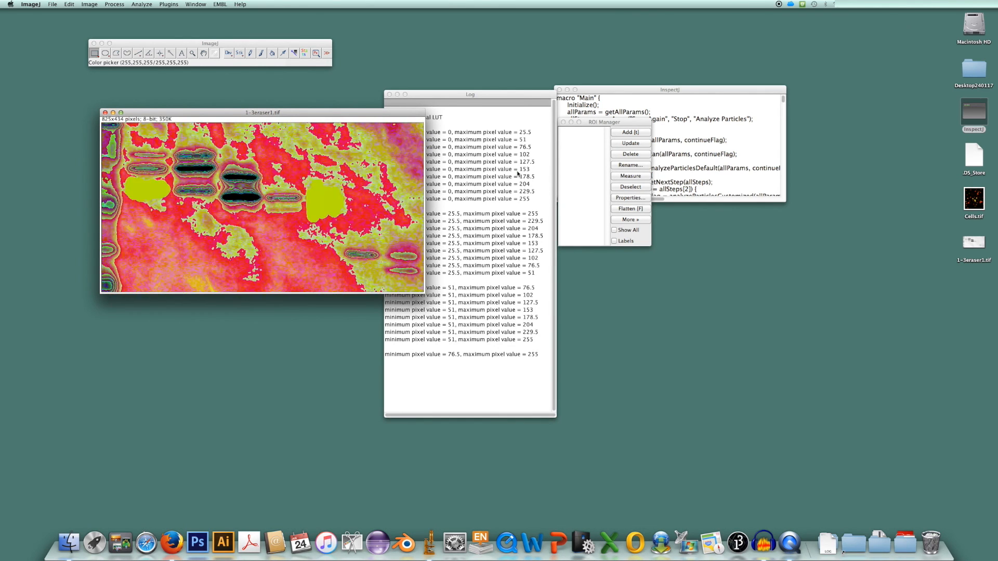
pyautogui.scroll(-3)
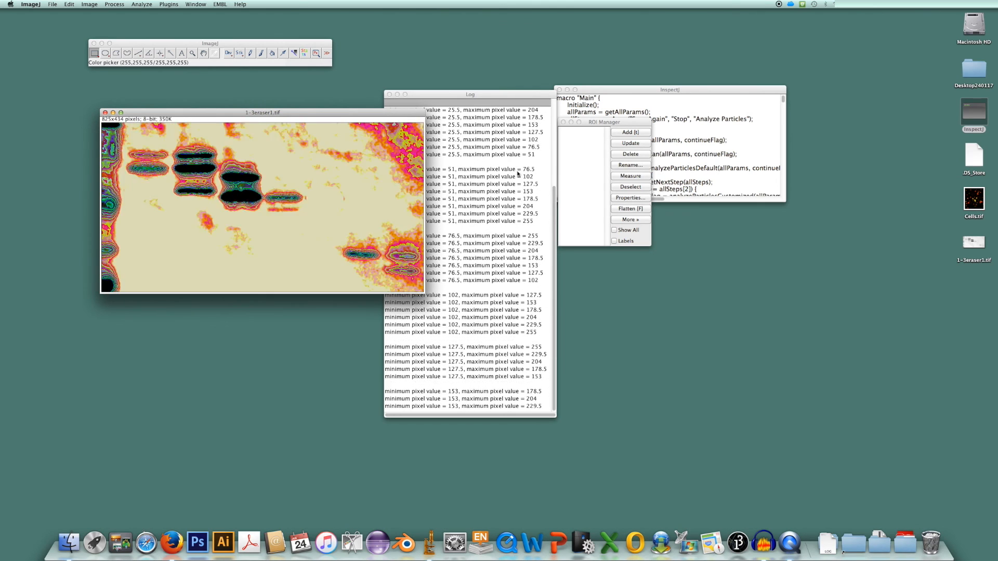